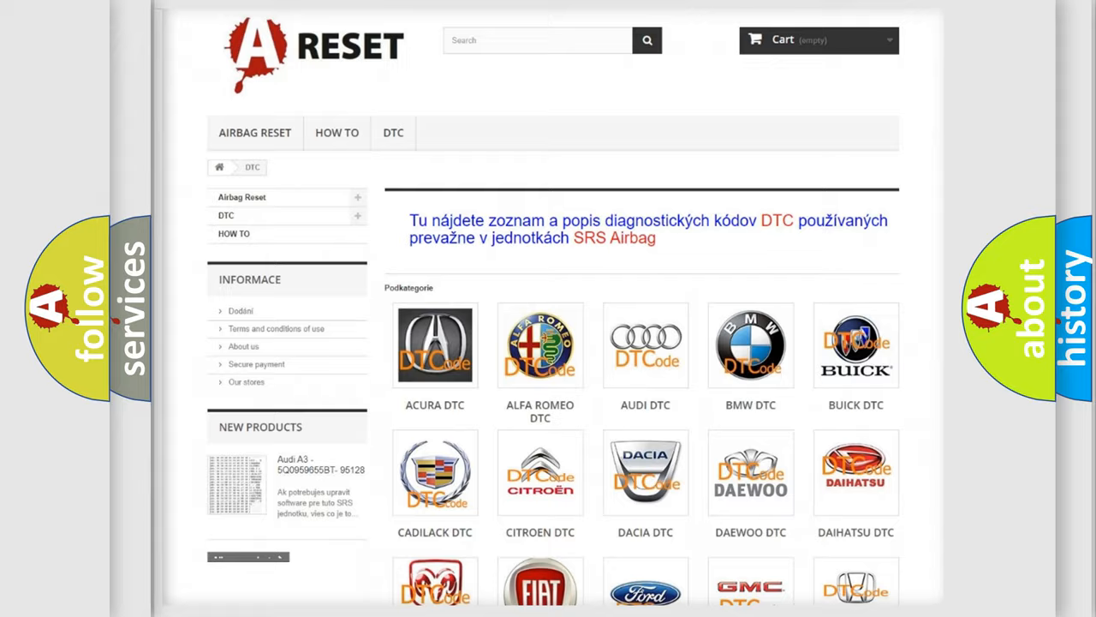
Open the Fiat DTC subcategory and scroll its trouble-code list down to the page footer.
{"action": "scroll", "scroll_direction": "down", "scroll_amount": 3}
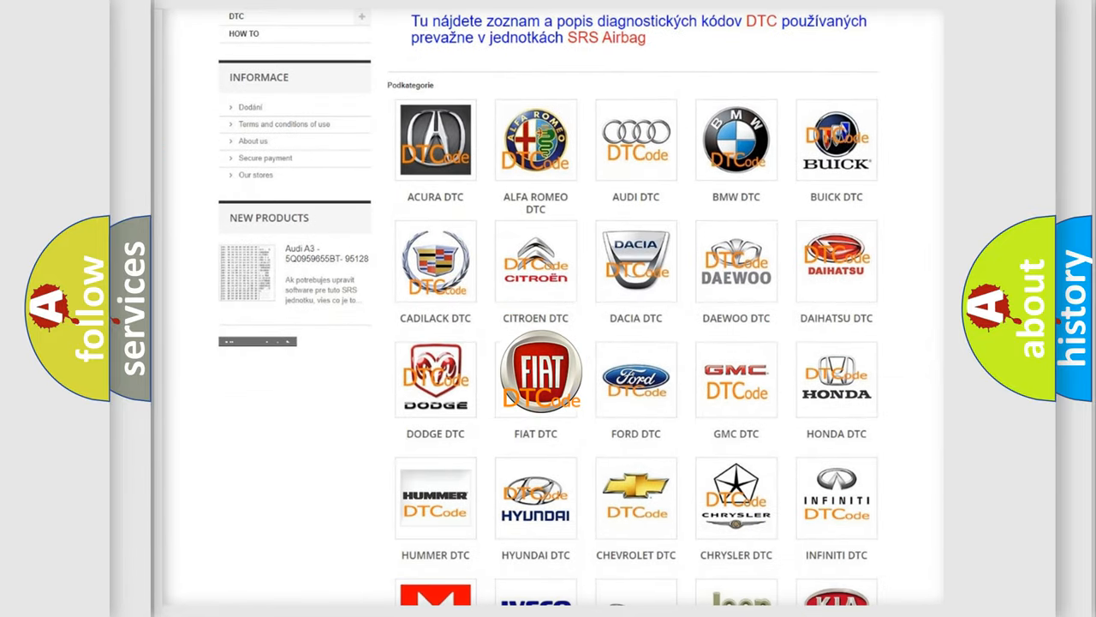
{"action": "left_click", "coordinate": [534, 373]}
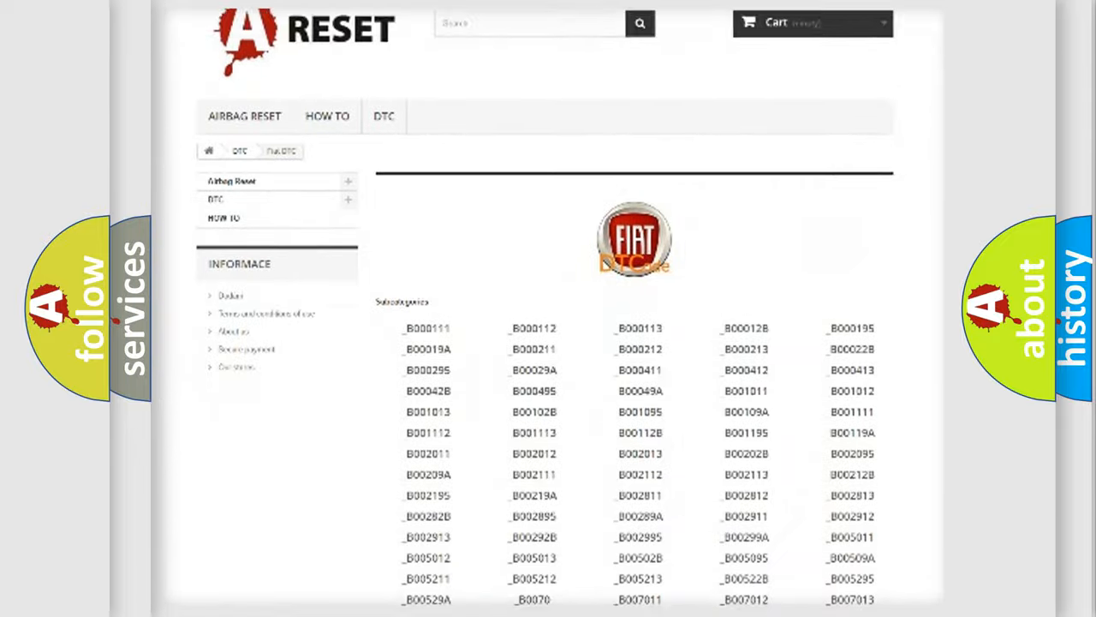
{"action": "scroll", "scroll_direction": "down", "scroll_amount": 3}
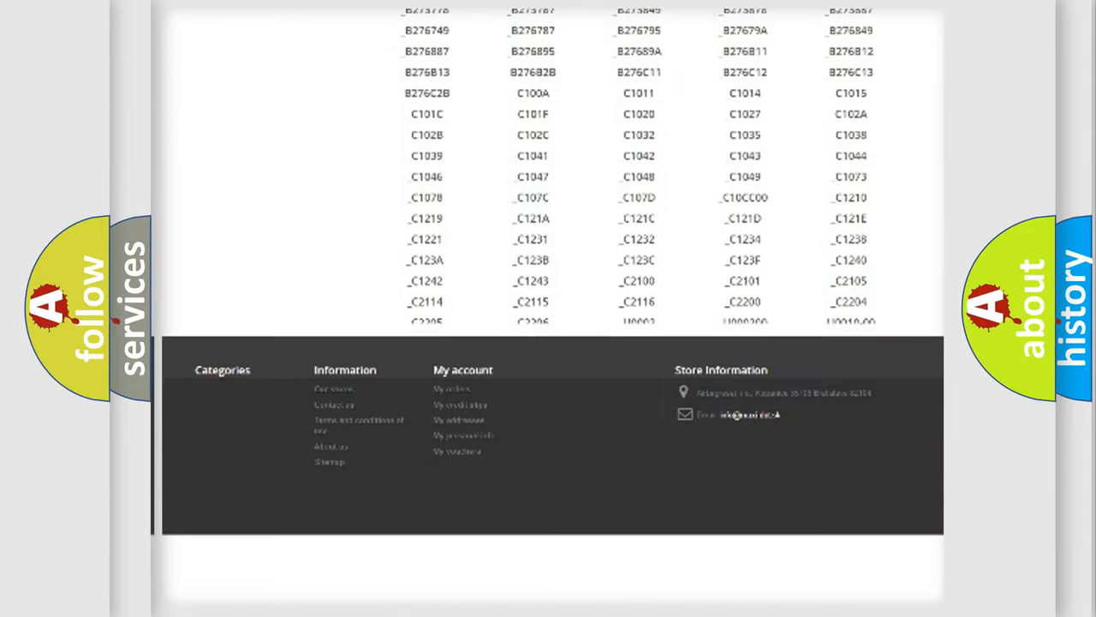